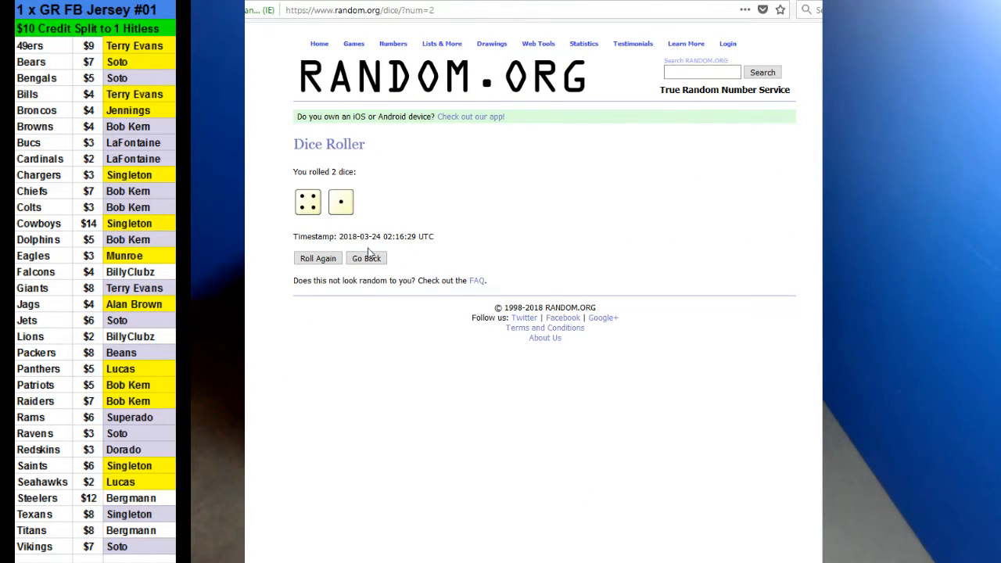
# Return to the four-item list result and reshuffle it to reach five randomizations
pyautogui.click(317, 258)
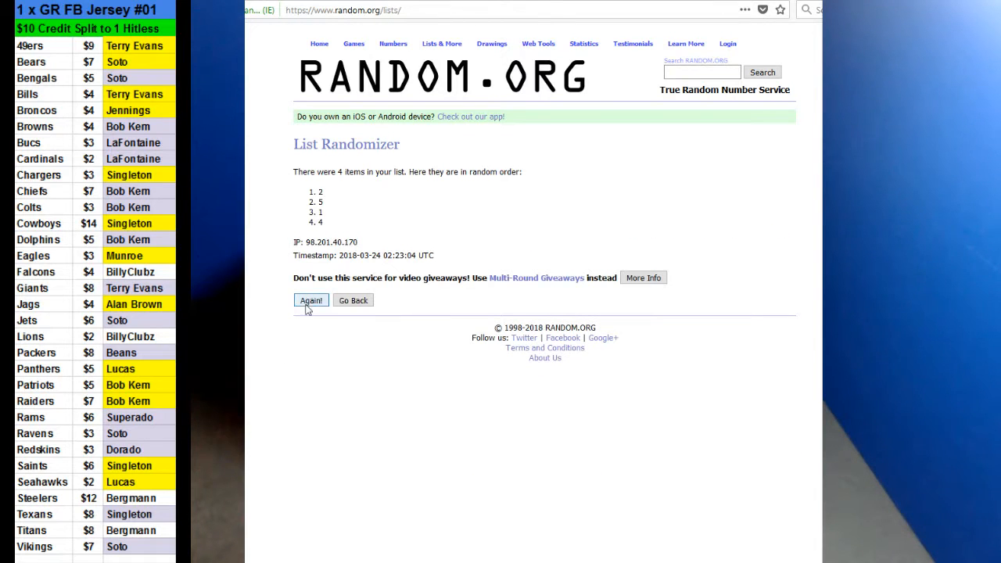
pyautogui.click(310, 300)
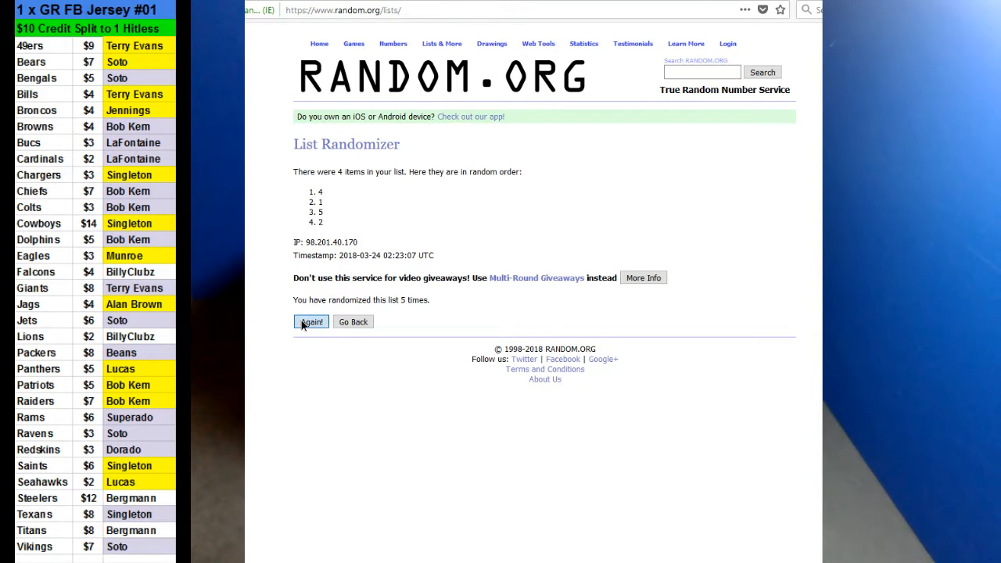
pyautogui.click(310, 322)
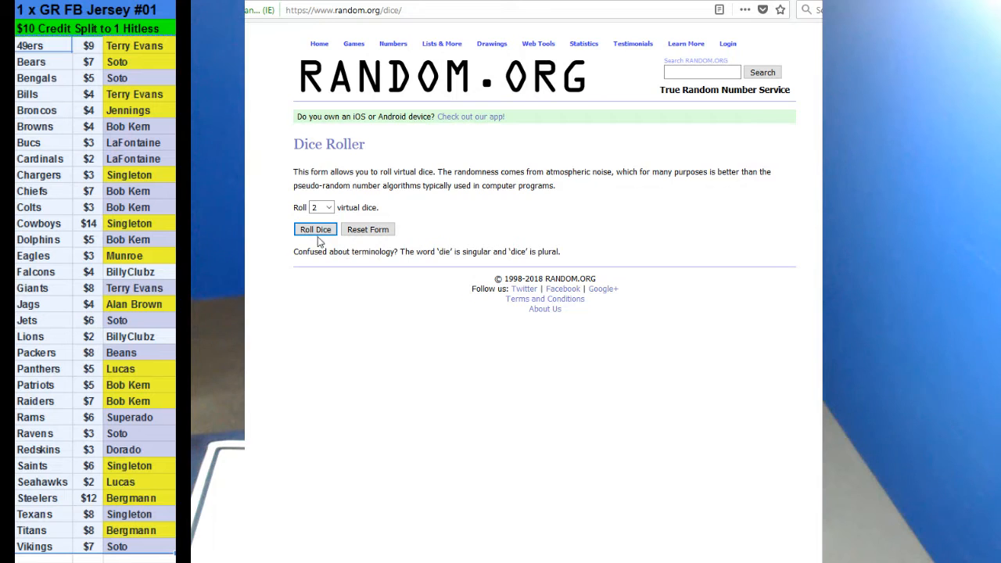
# Roll the two virtual dice, then randomize the 31 team-and-owner entries
pyautogui.click(441, 44)
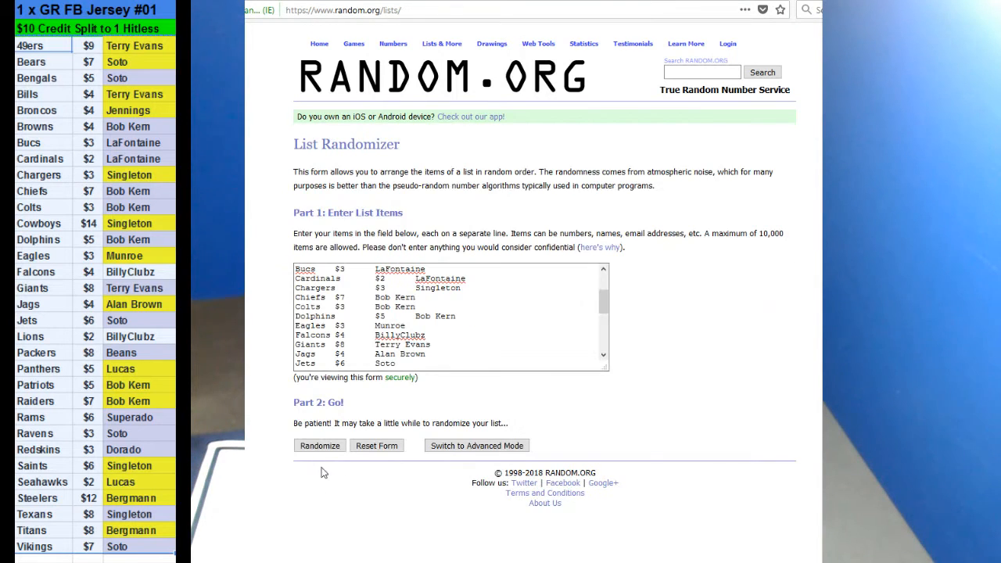
pyautogui.click(319, 444)
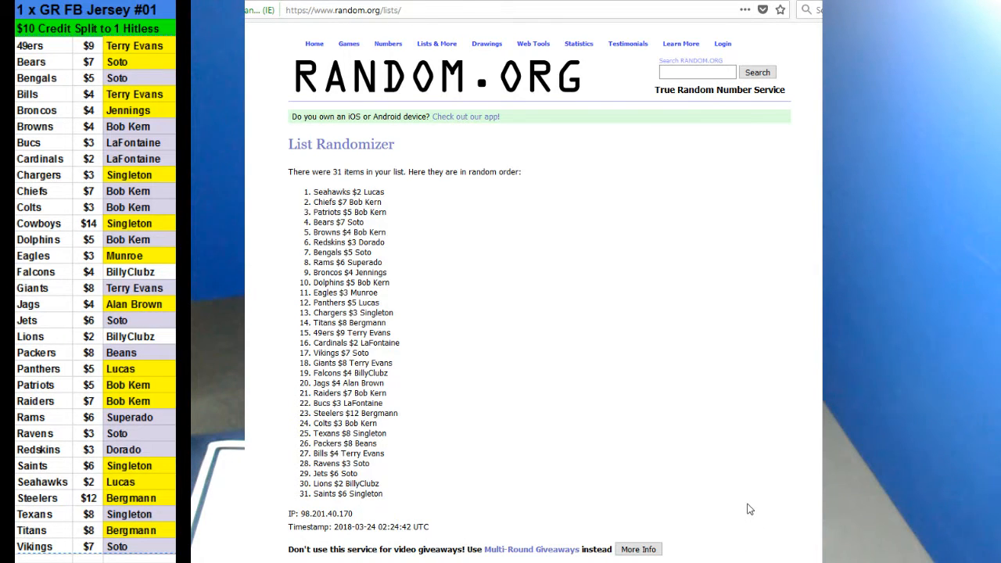
pyautogui.moveTo(735, 539)
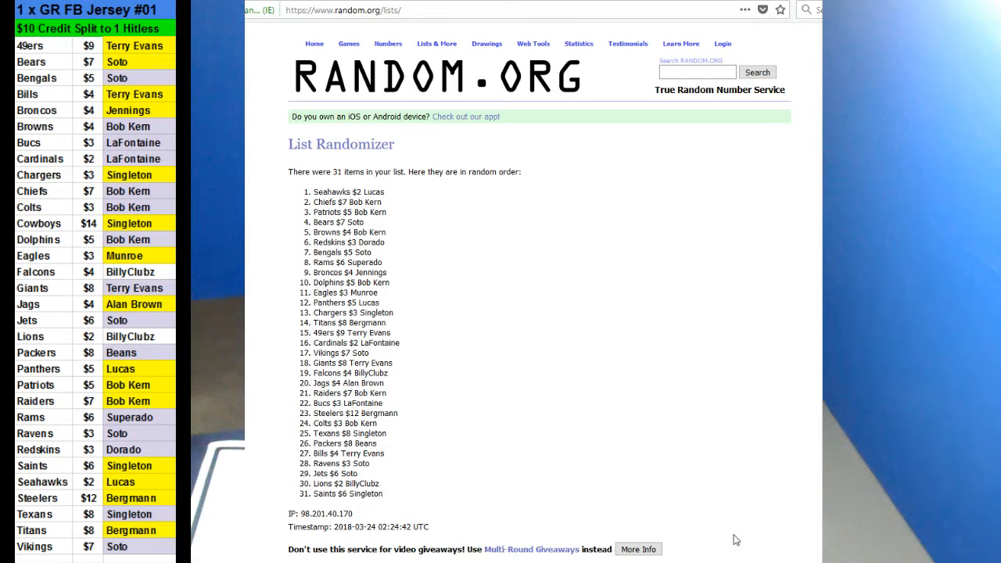
pyautogui.moveTo(144, 100)
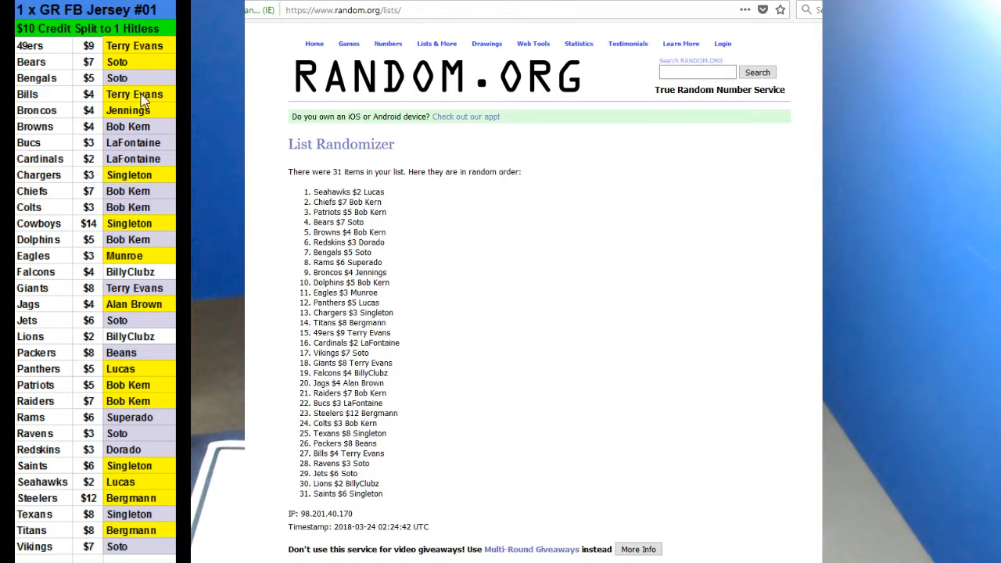
pyautogui.moveTo(144, 100)
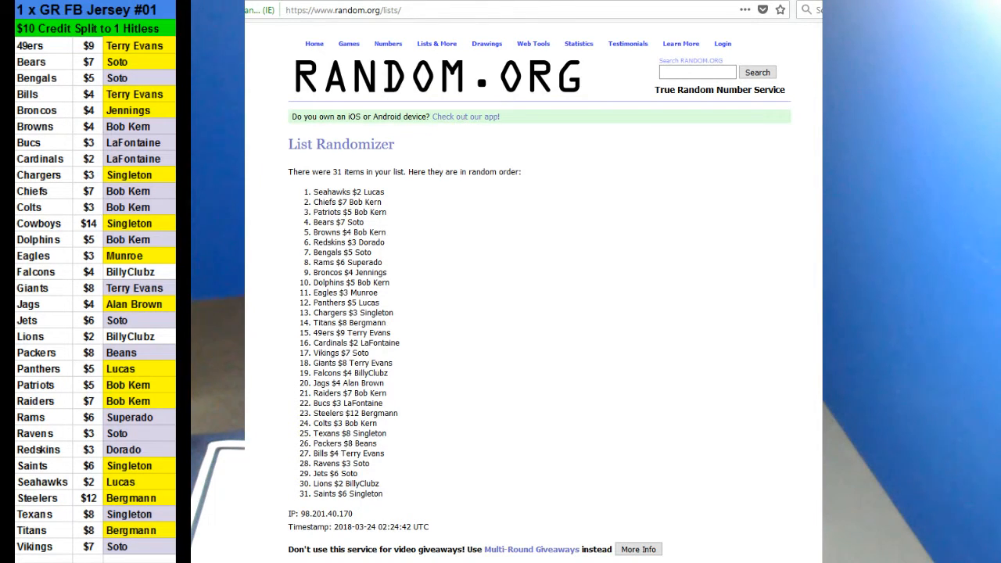